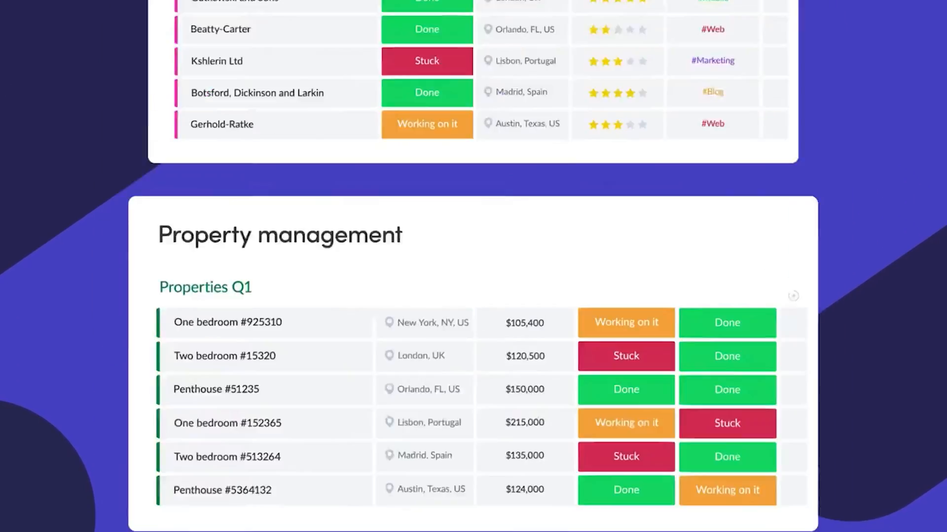
Step: Scroll past the promo tables down to the New Features board
scroll(down, 3)
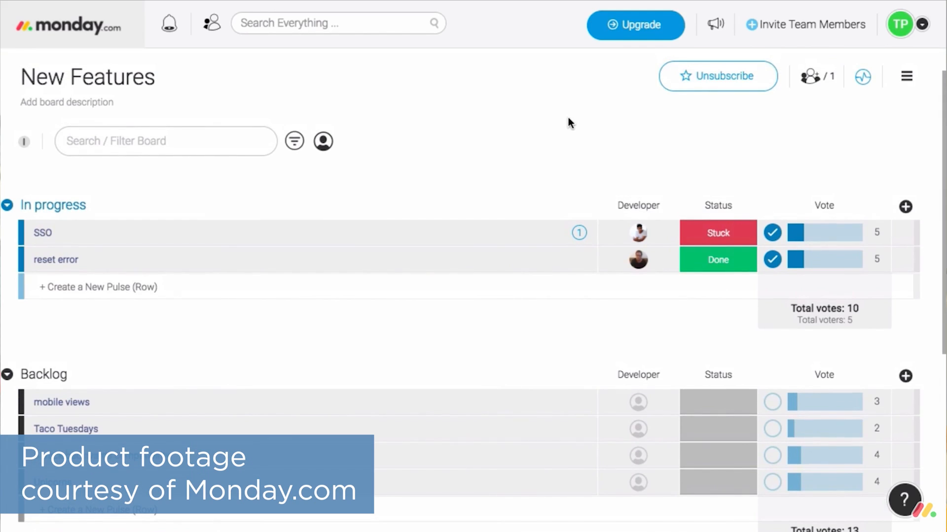
Step: Add a 'New feature!' item to the Backlog group, starting at zero votes
scroll(down, 3)
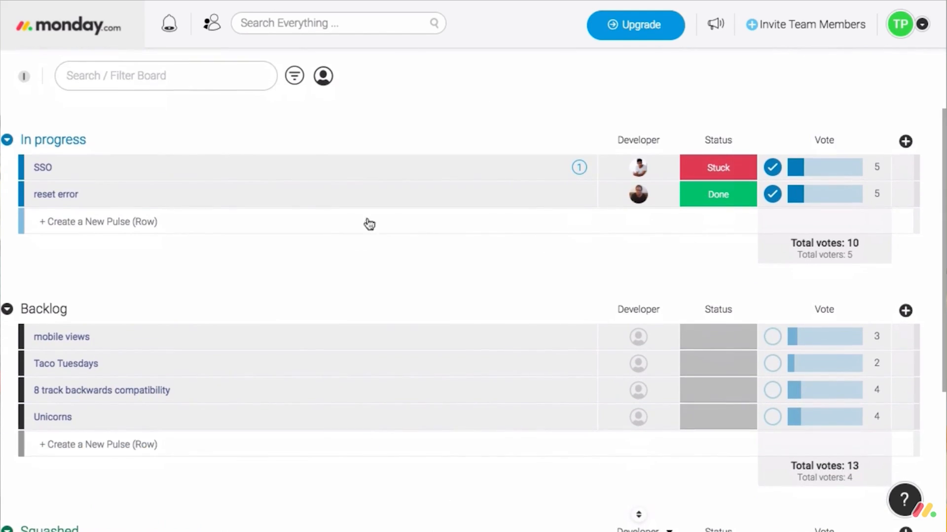
text(New)
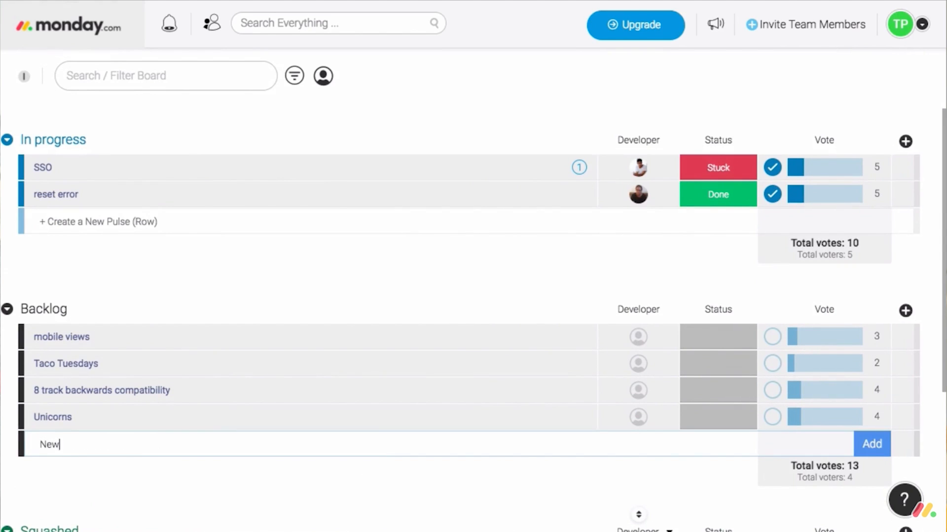
text(feature)
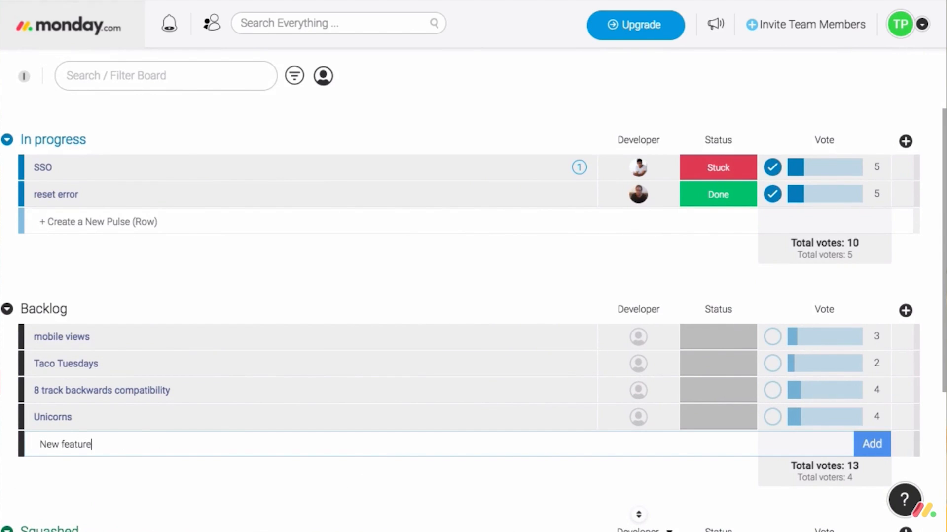
click(871, 444)
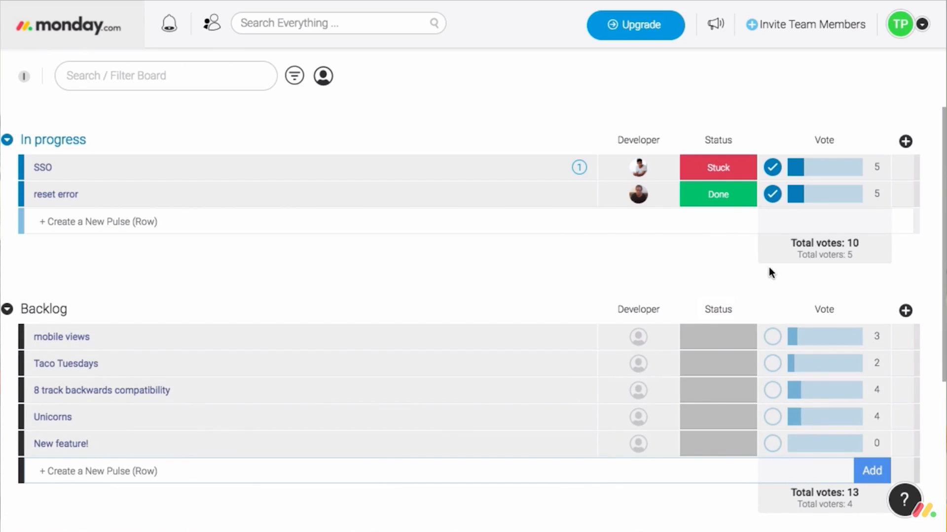
click(772, 390)
text(c)
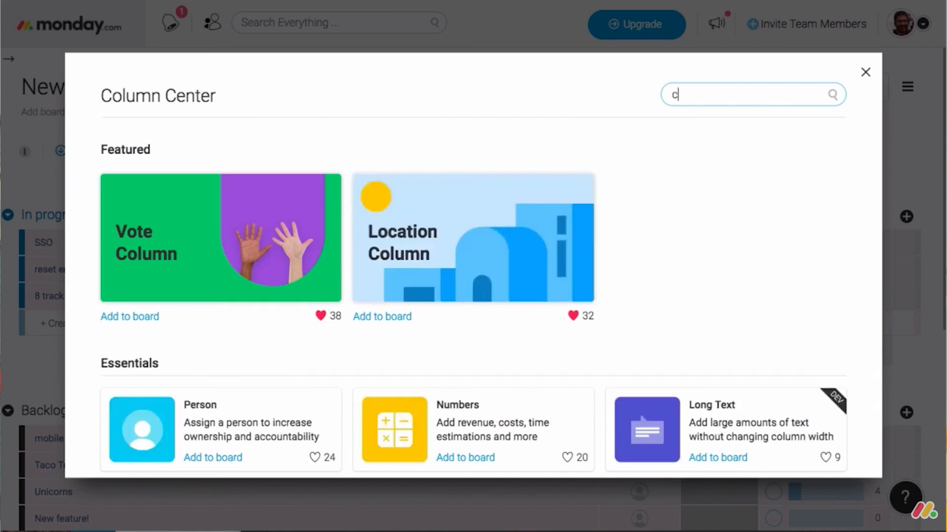
Step: Add a Creation Log column set to show only the creator
click(865, 72)
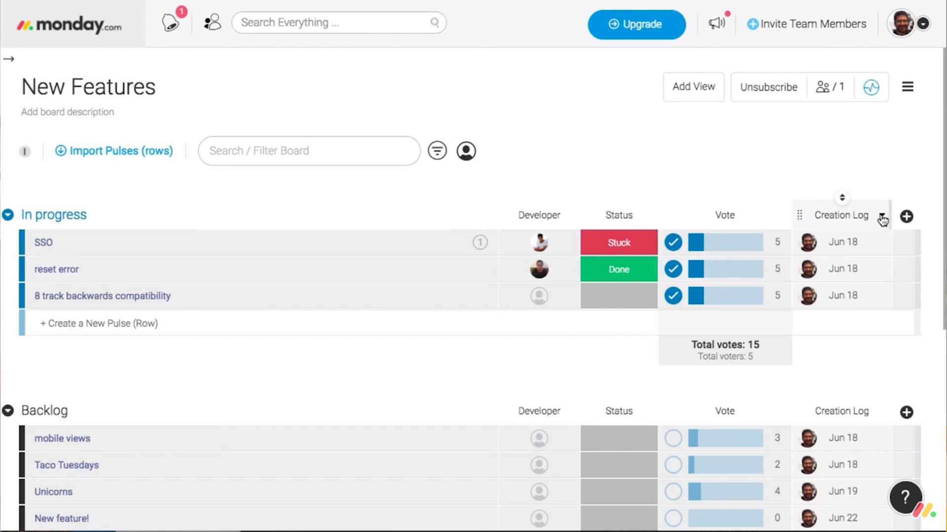
click(881, 215)
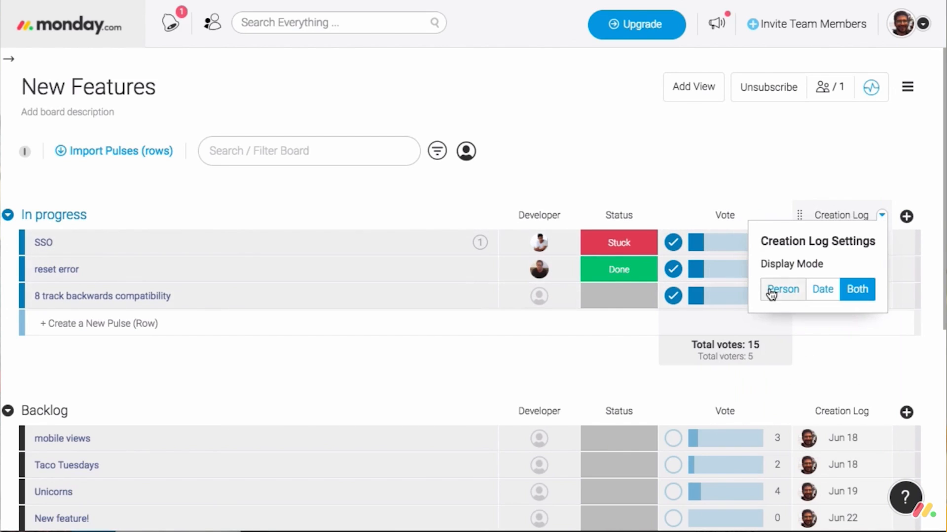
click(857, 290)
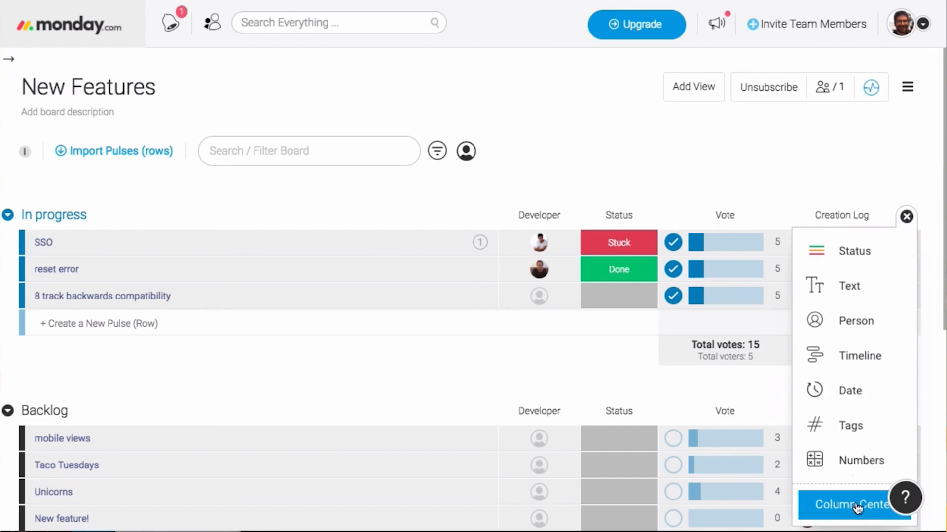
Step: Search the full column catalogue for 'pulse' to list pulse-related columns like Pulse ID
click(851, 506)
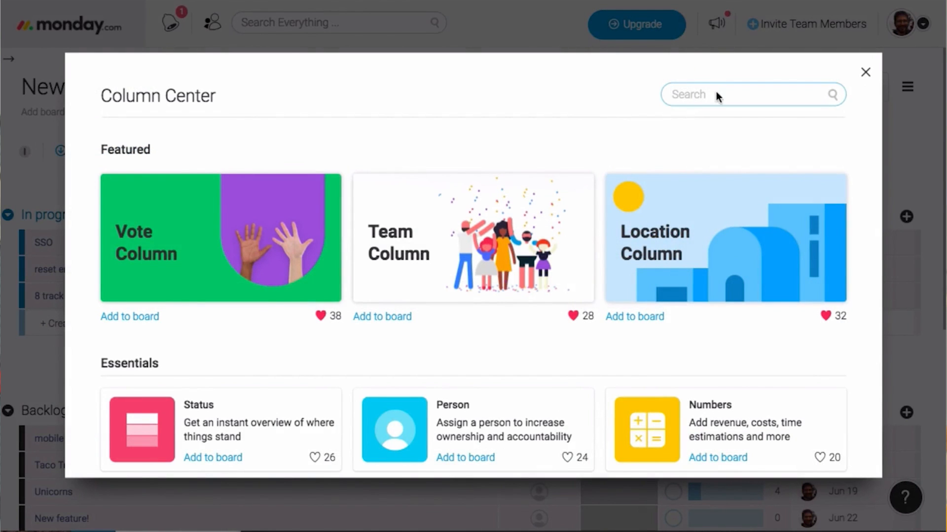
text(pulse)
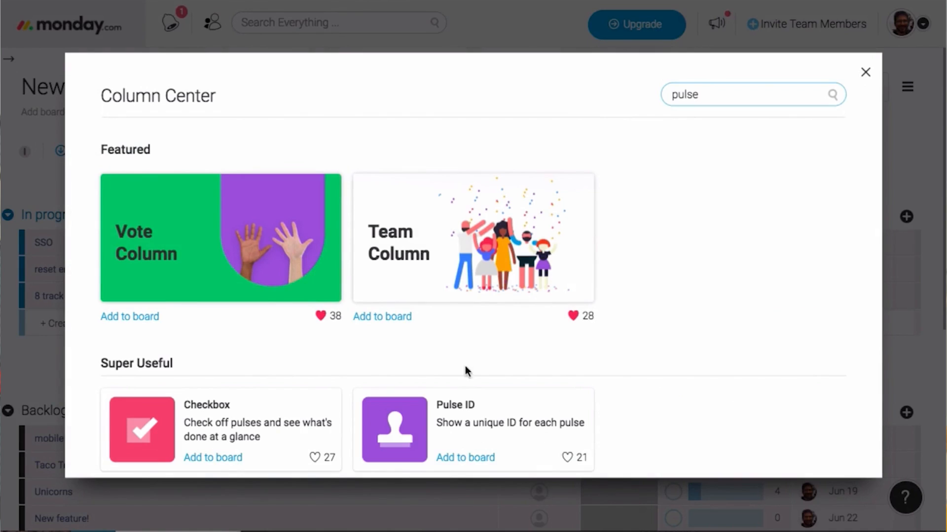
click(865, 72)
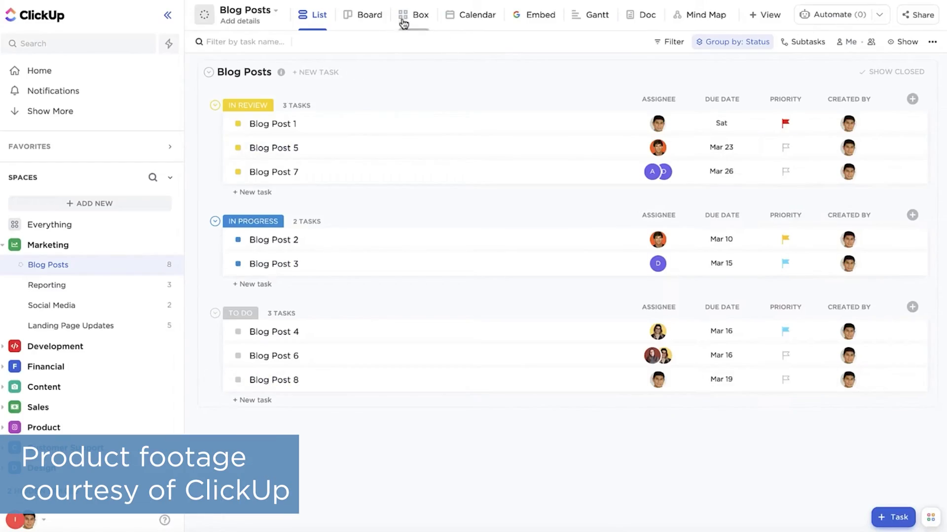
Step: Drag Blog Post 4 from To Do to In Progress on the board, then show Box view
click(363, 14)
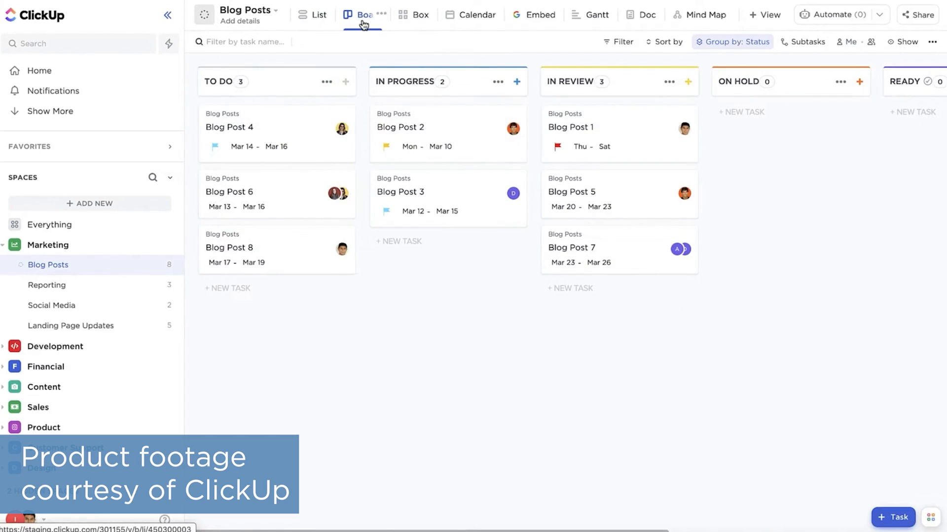
drag(229, 126, 411, 258)
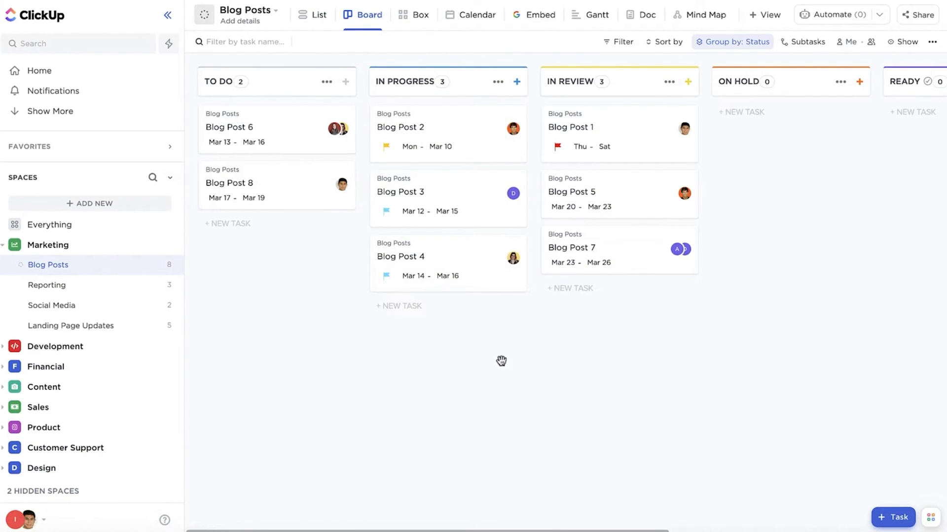
click(413, 15)
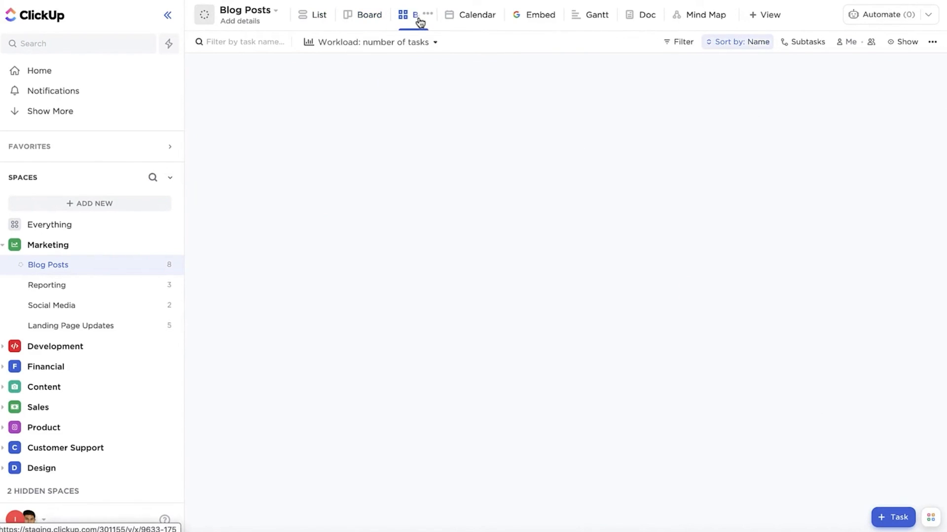
click(413, 14)
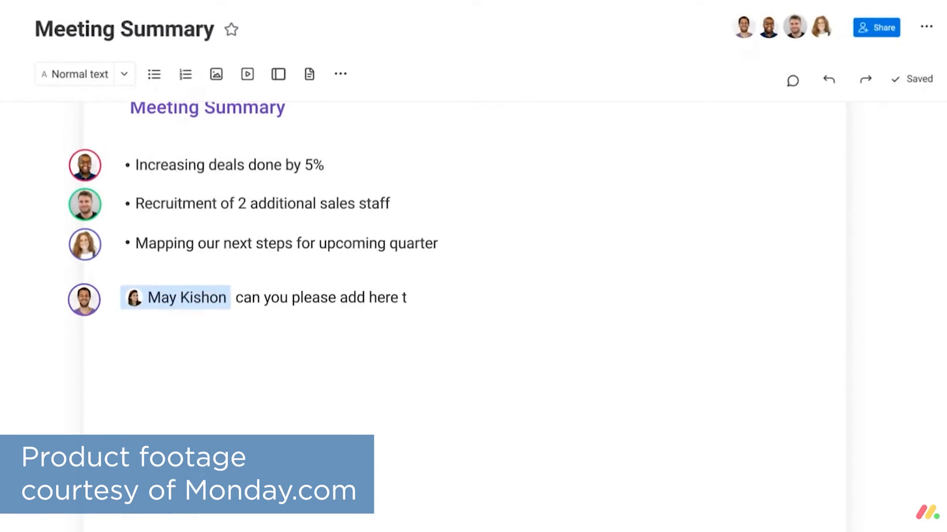
click(876, 27)
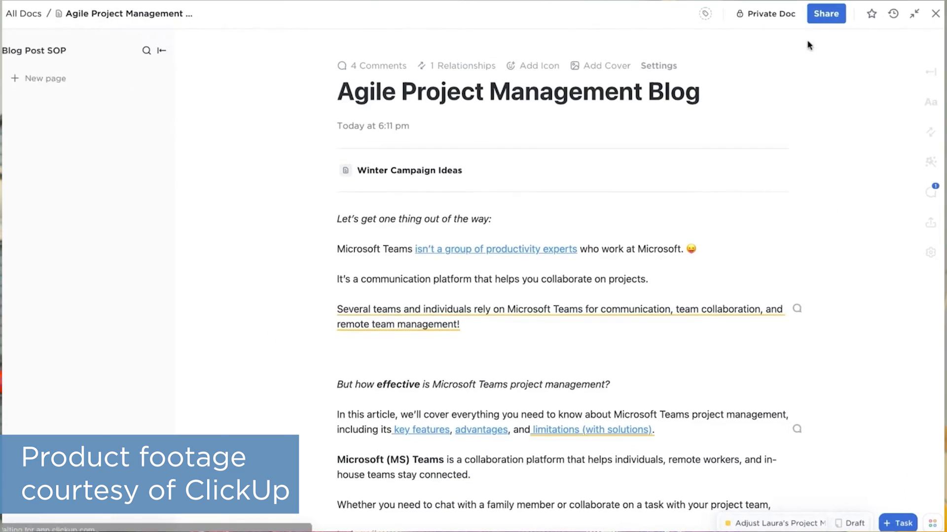
Step: Pick the creative and marketing tags from the doc header's tag list
click(705, 13)
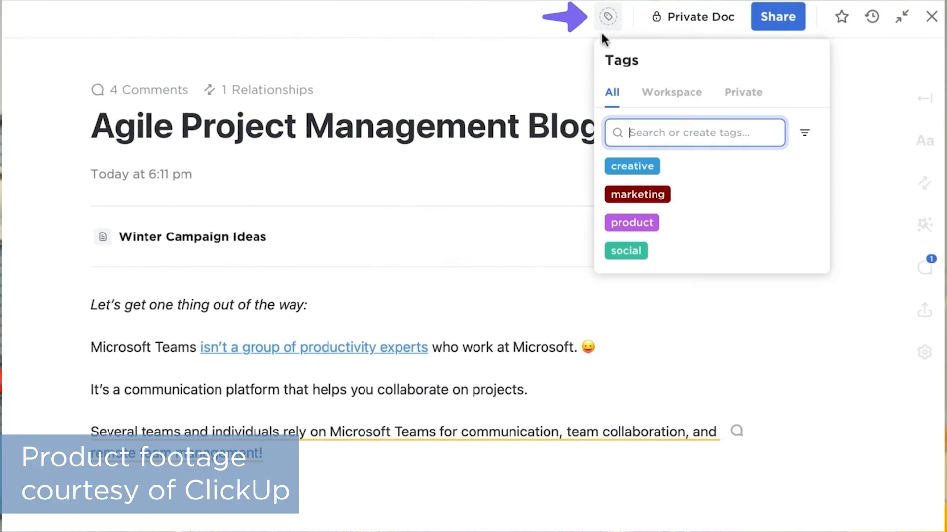
click(632, 167)
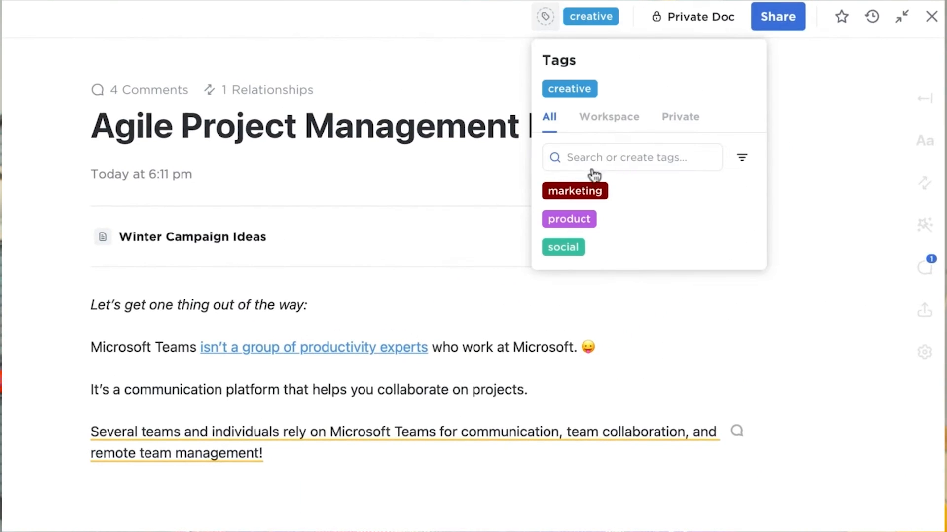
click(574, 191)
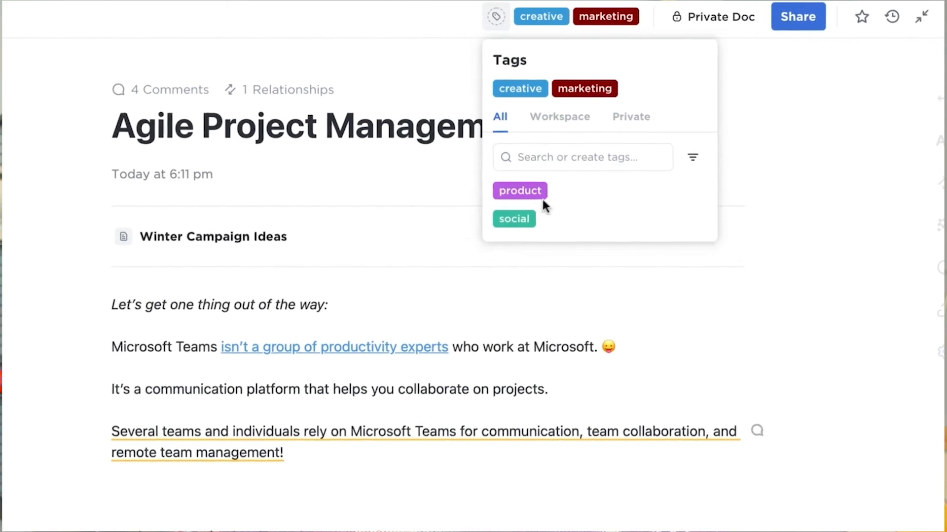